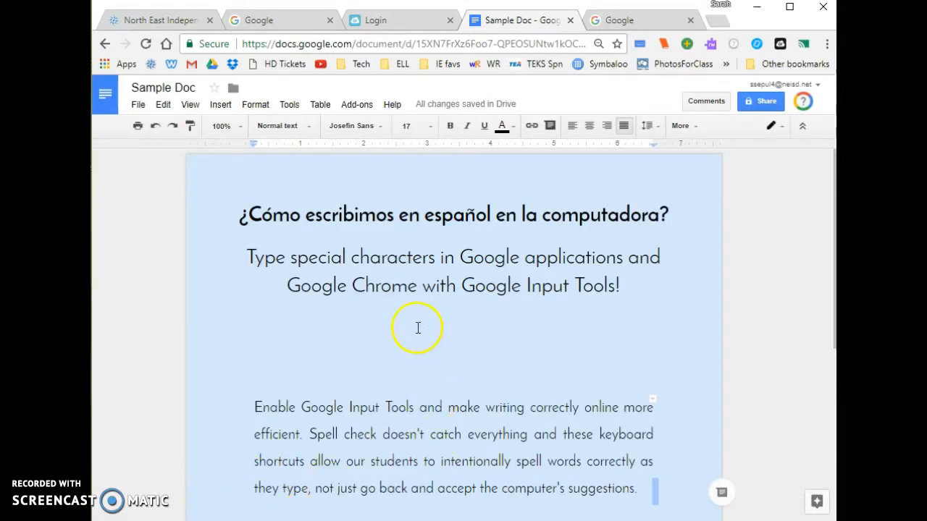
Type an accented á and an inverted ¿ on the blank line below the subtitle
type("á")
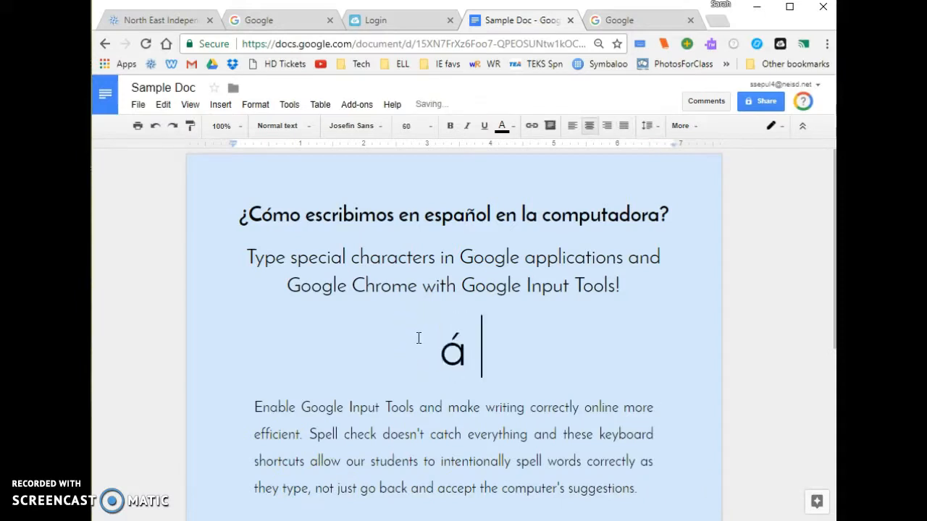
type("¿")
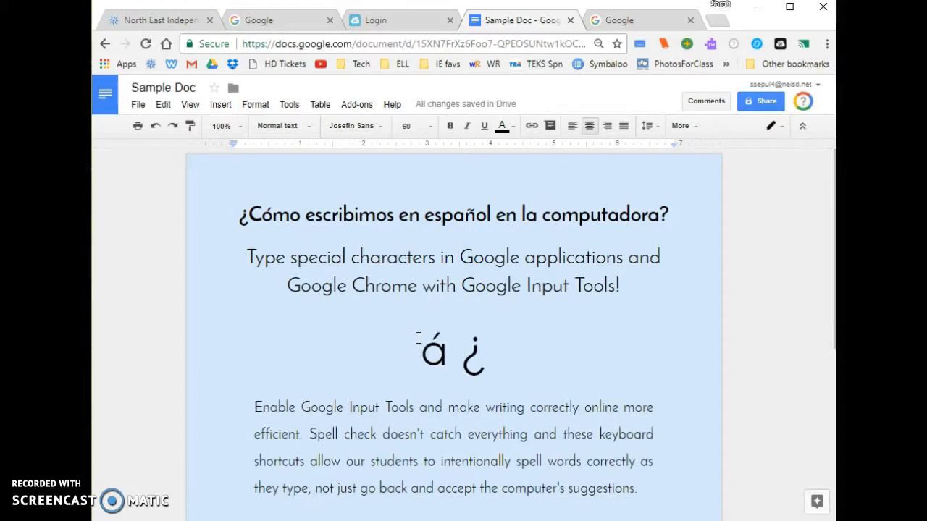
mouse_move(655, 326)
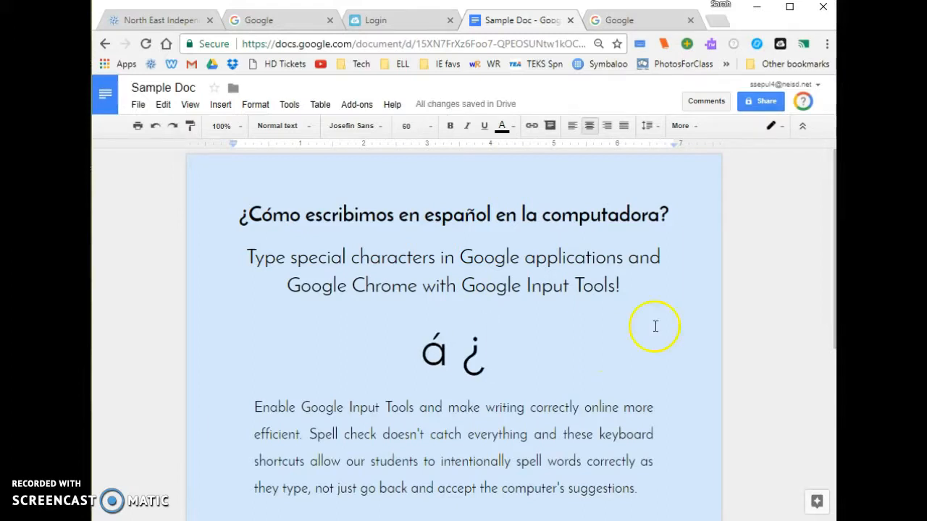
Display the on-screen US International keyboard from the input tools menu under More
left_click(680, 125)
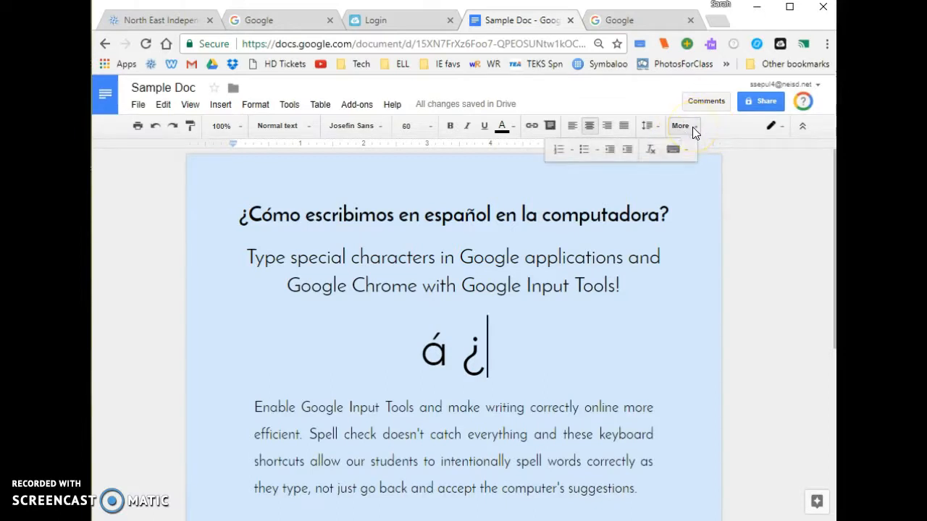
mouse_move(675, 149)
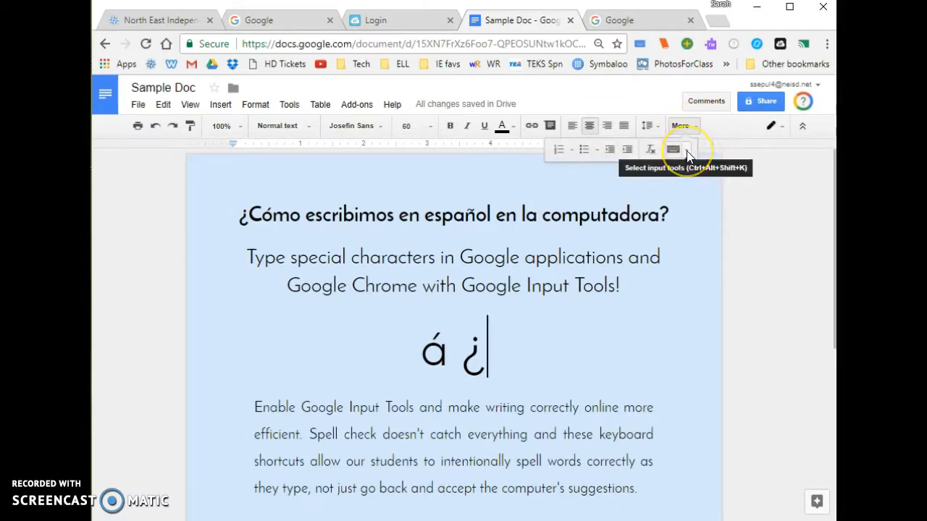
left_click(687, 149)
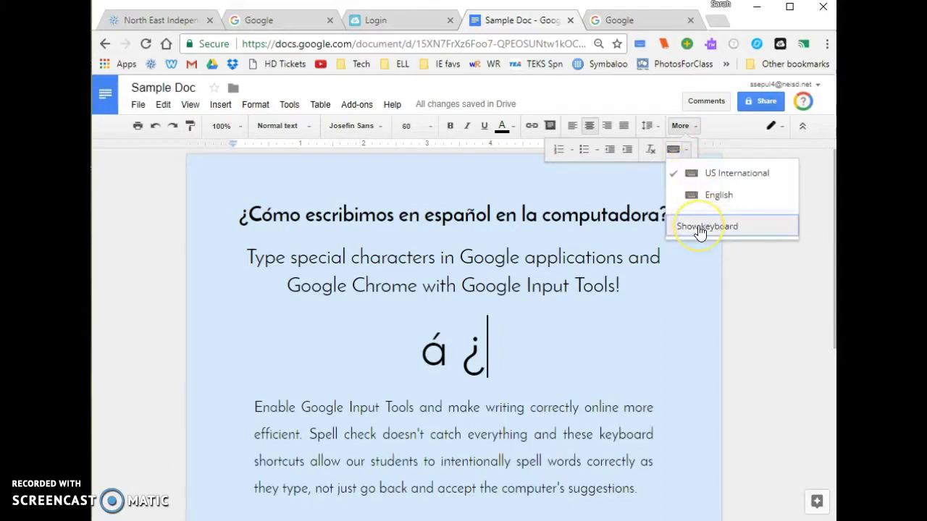
left_click(707, 226)
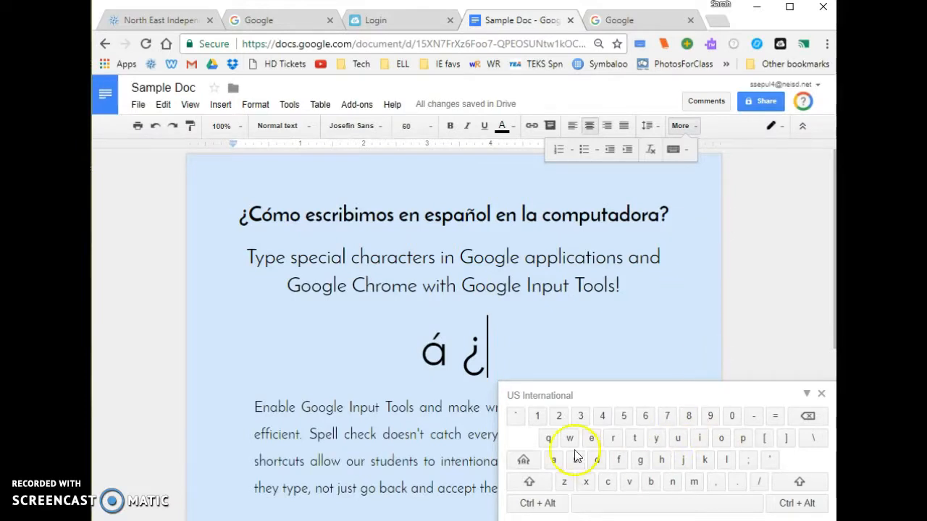
mouse_move(757, 482)
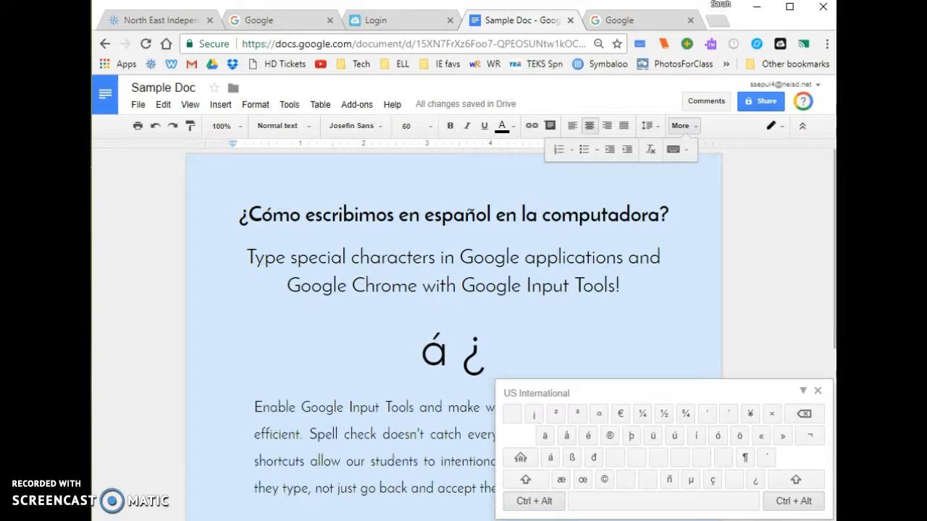
mouse_move(588, 435)
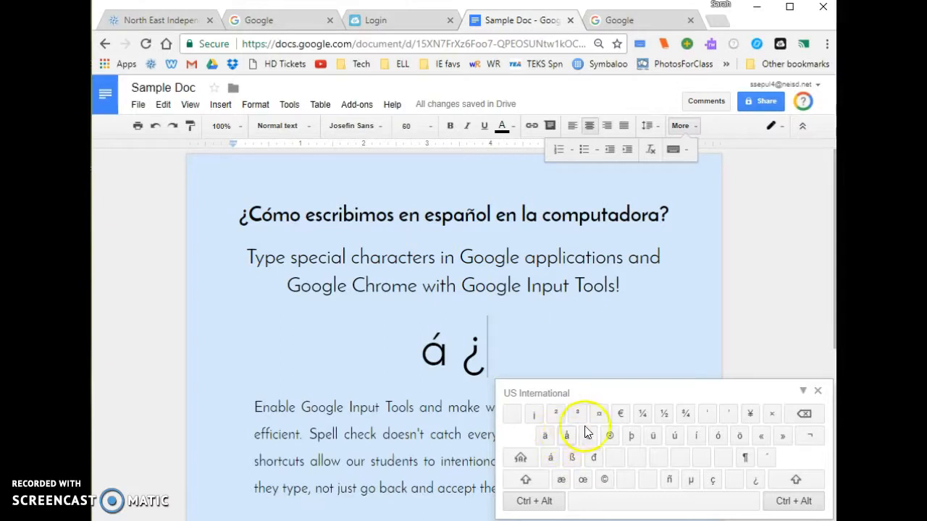
mouse_move(588, 436)
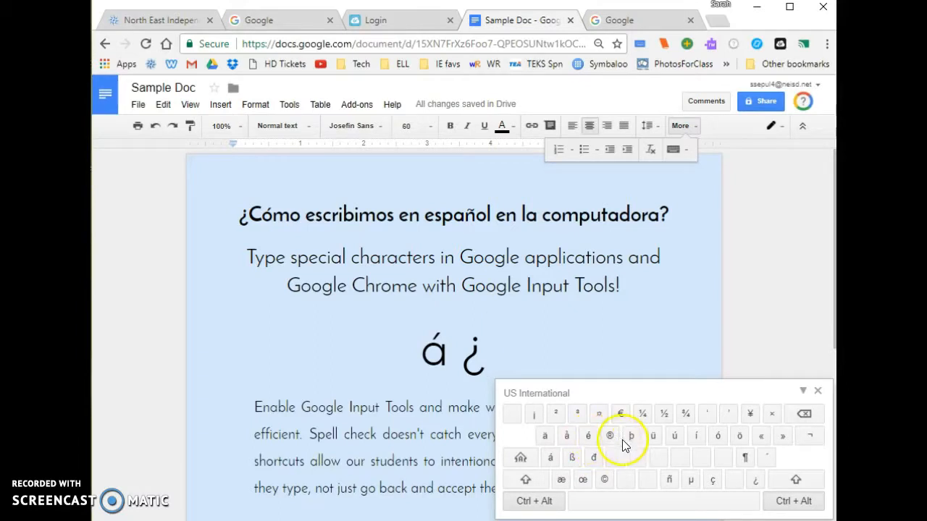
mouse_move(681, 448)
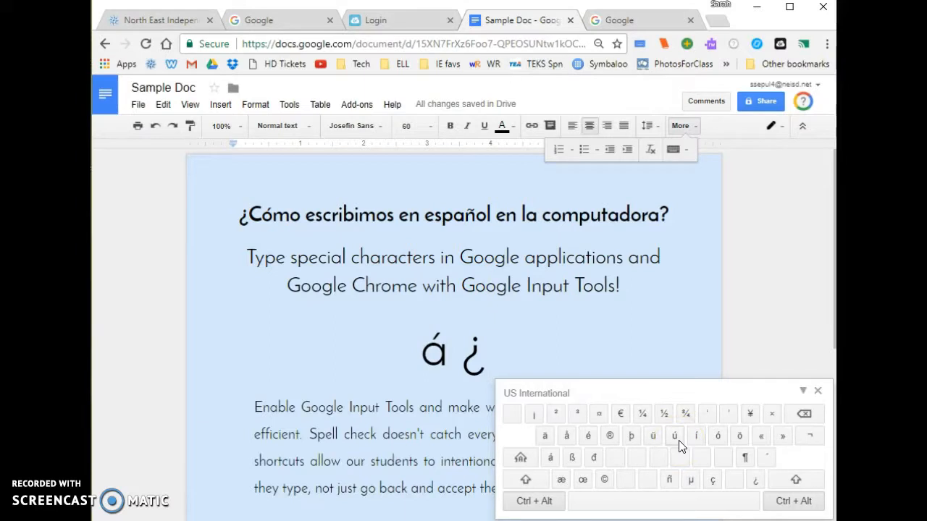
mouse_move(654, 443)
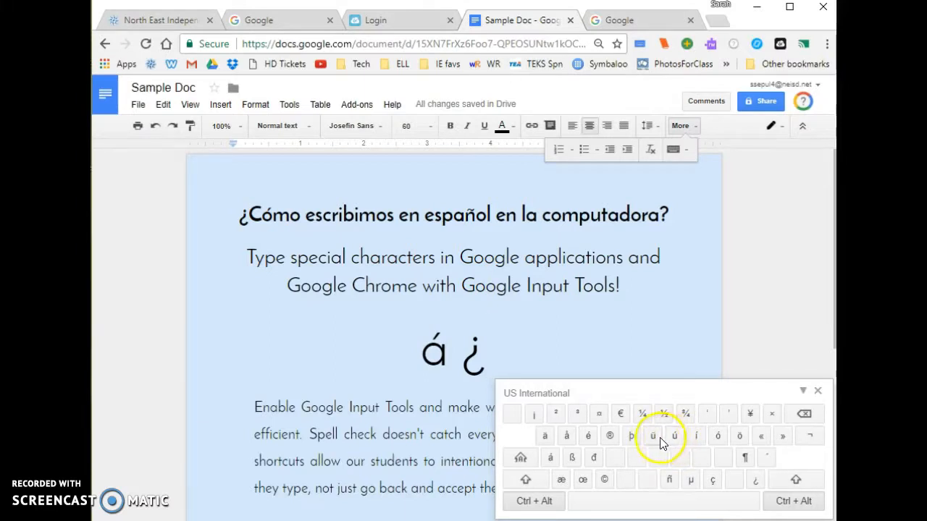
mouse_move(674, 446)
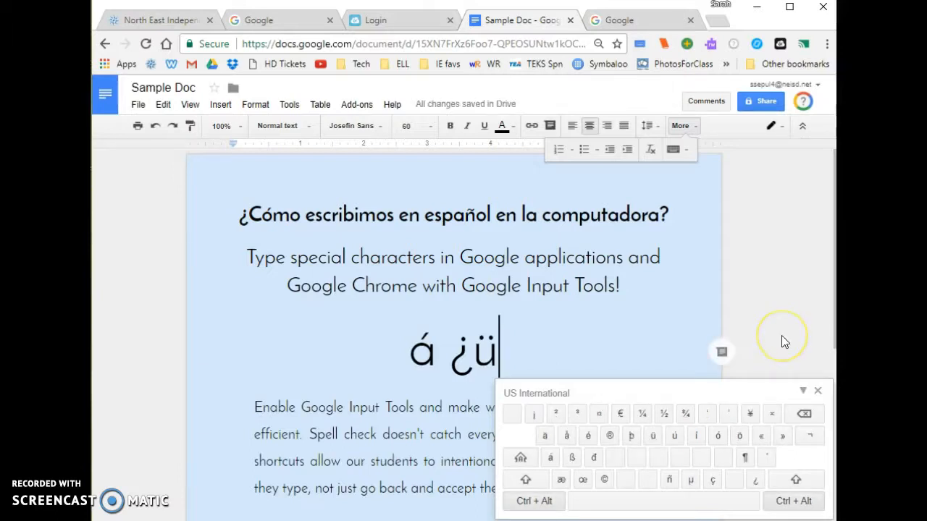
mouse_move(785, 341)
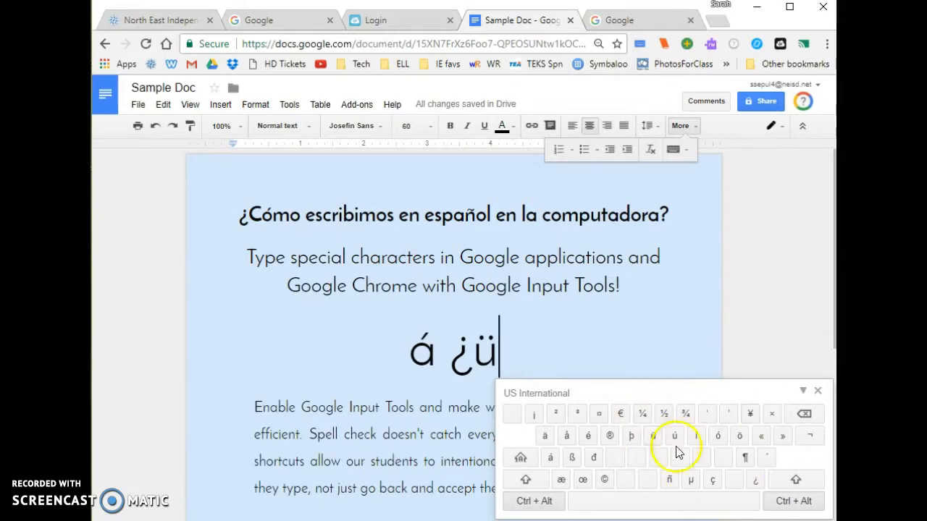
mouse_move(803, 391)
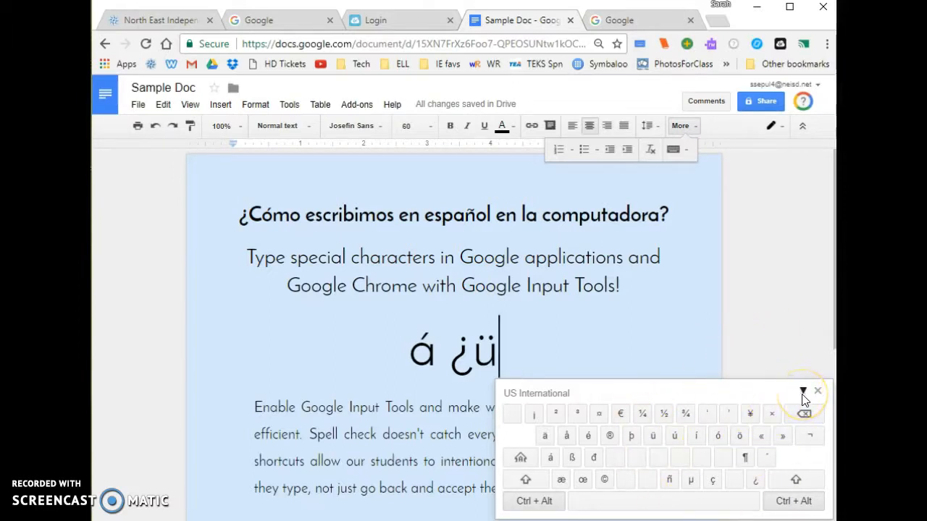
Hide the on-screen keyboard, view the enabled input tools list, then switch to the Google tab
left_click(817, 391)
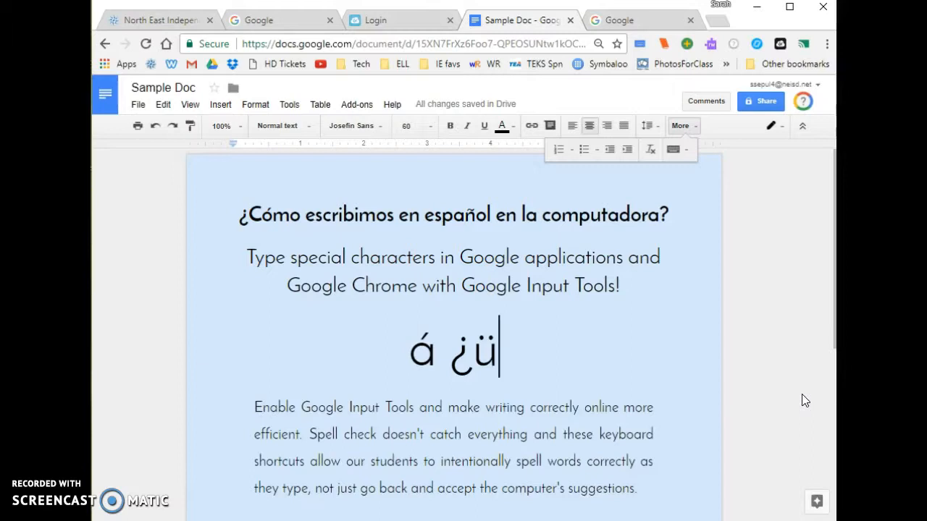
left_click(687, 150)
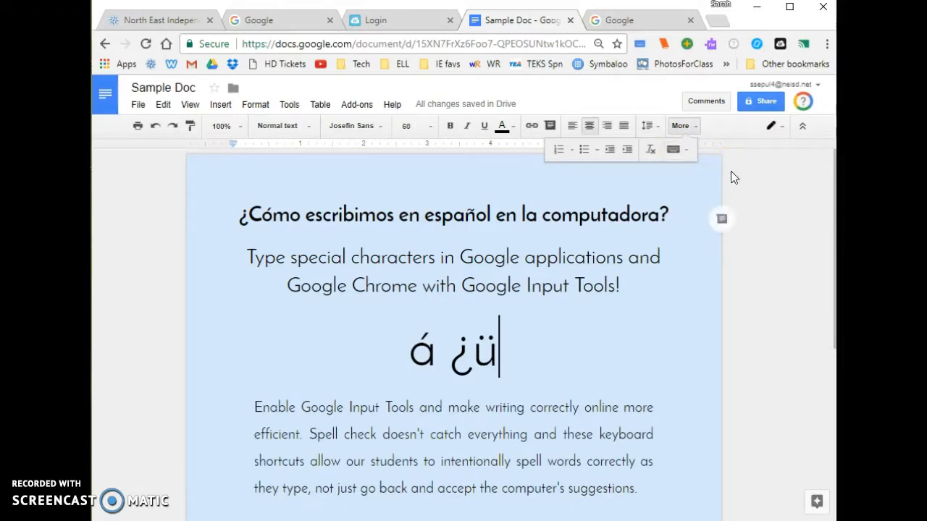
left_click(687, 150)
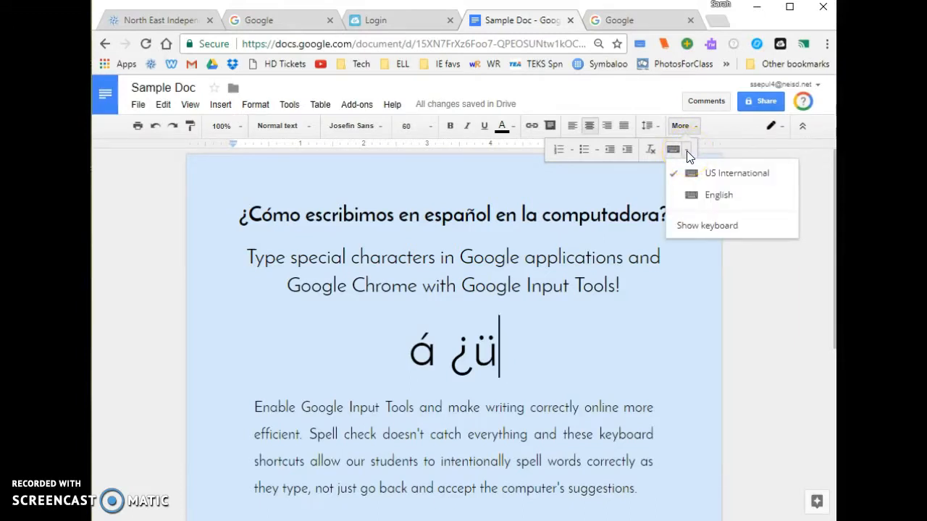
mouse_move(672, 150)
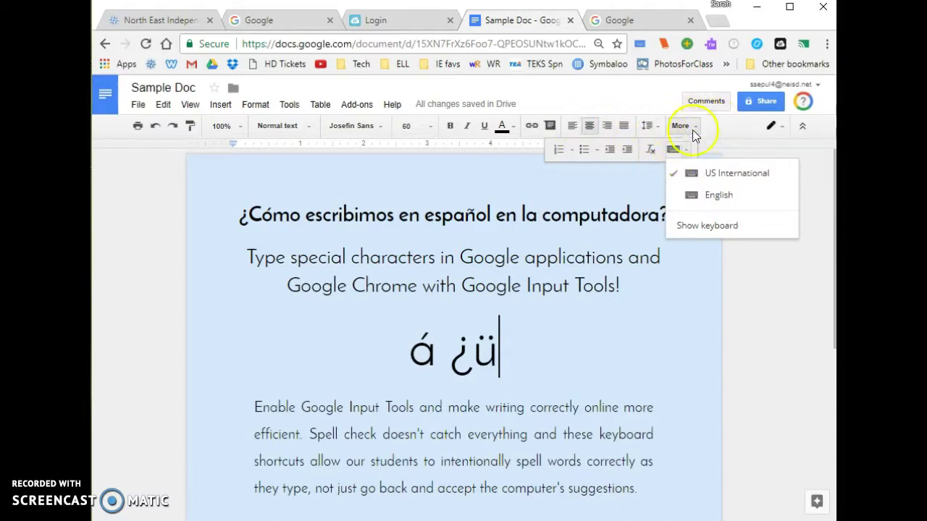
mouse_move(723, 138)
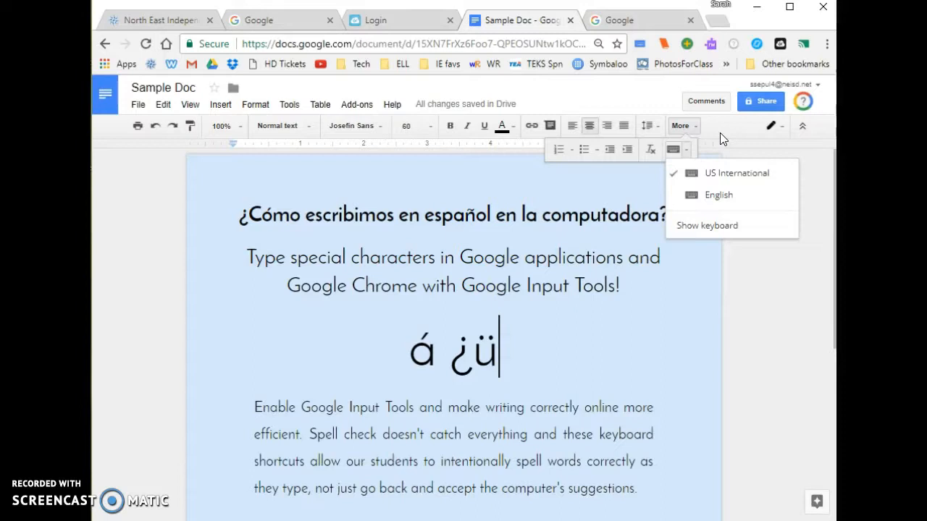
left_click(275, 20)
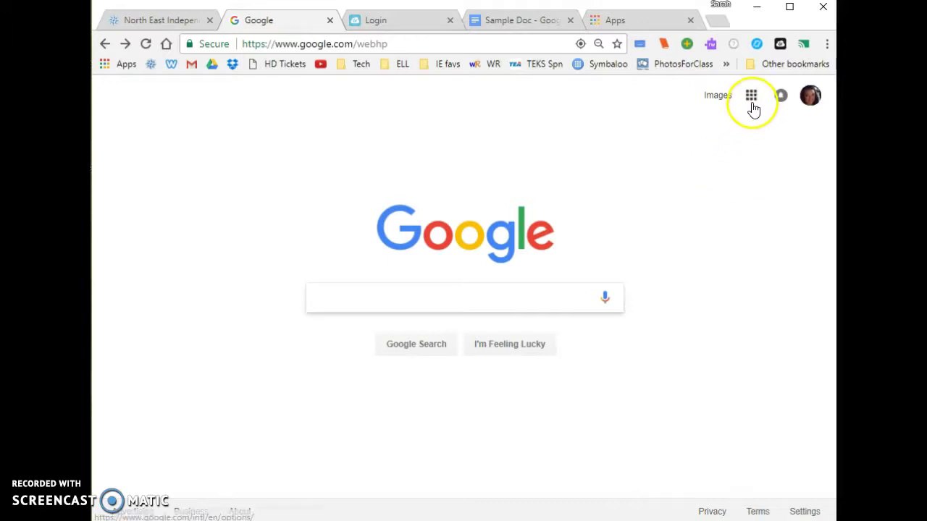
Go to My Account from the Google apps grid and scroll to Account preferences
left_click(751, 95)
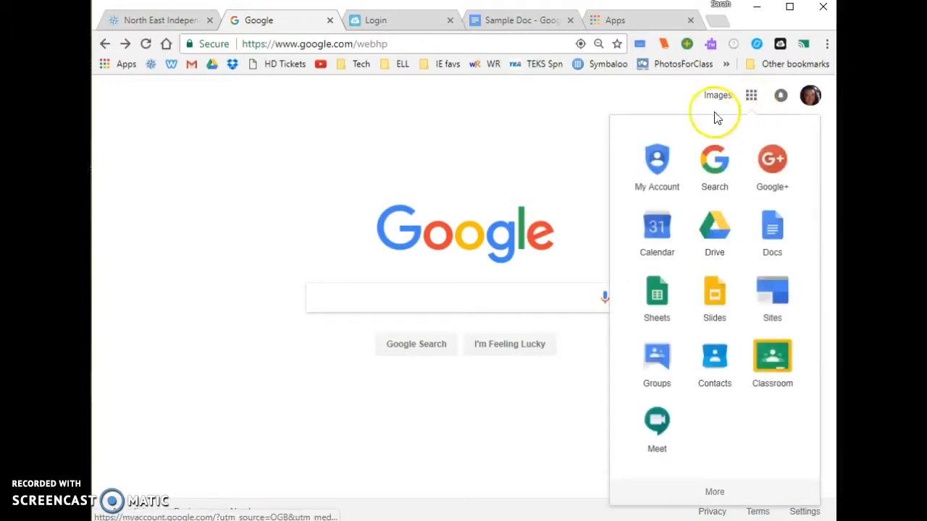
mouse_move(669, 167)
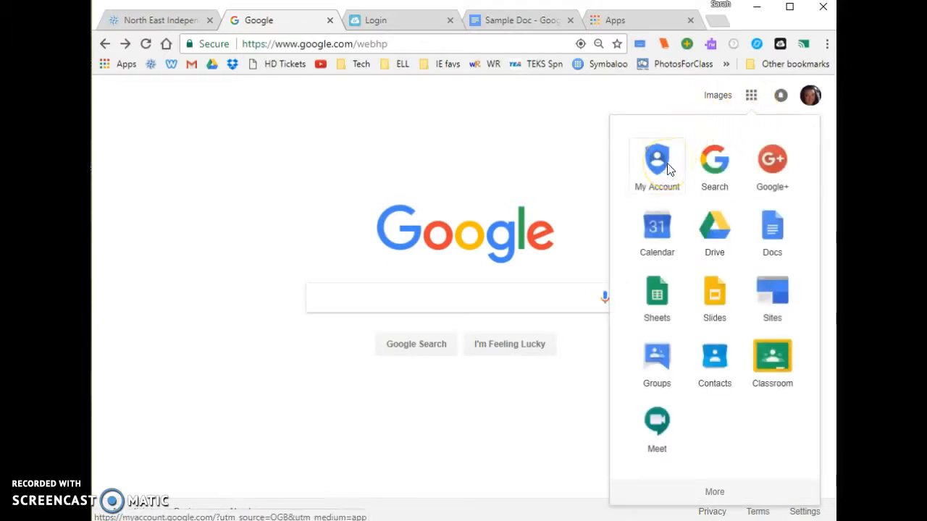
left_click(656, 159)
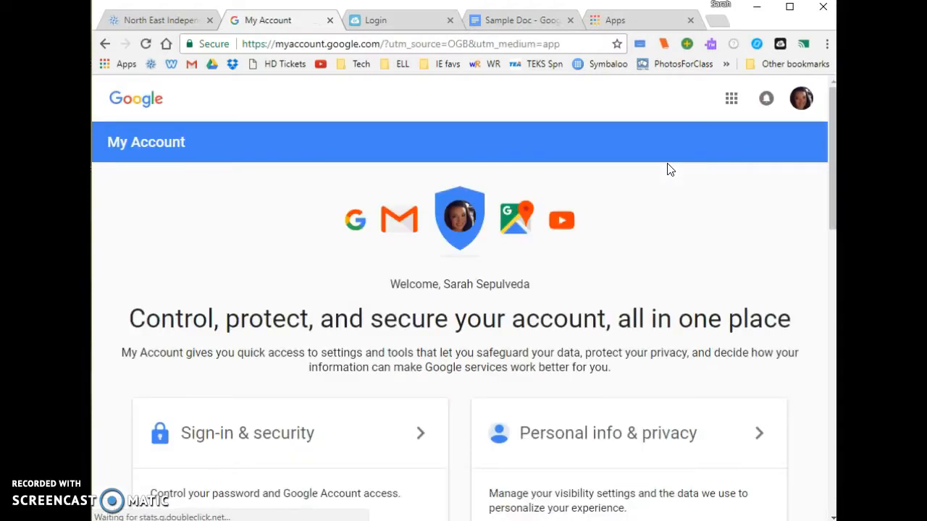
scroll("down", 3)
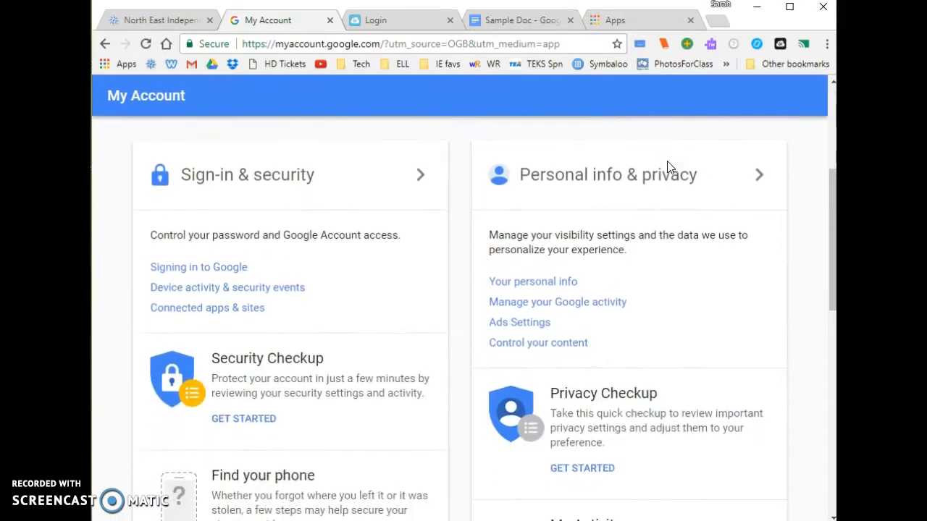
scroll("down", 3)
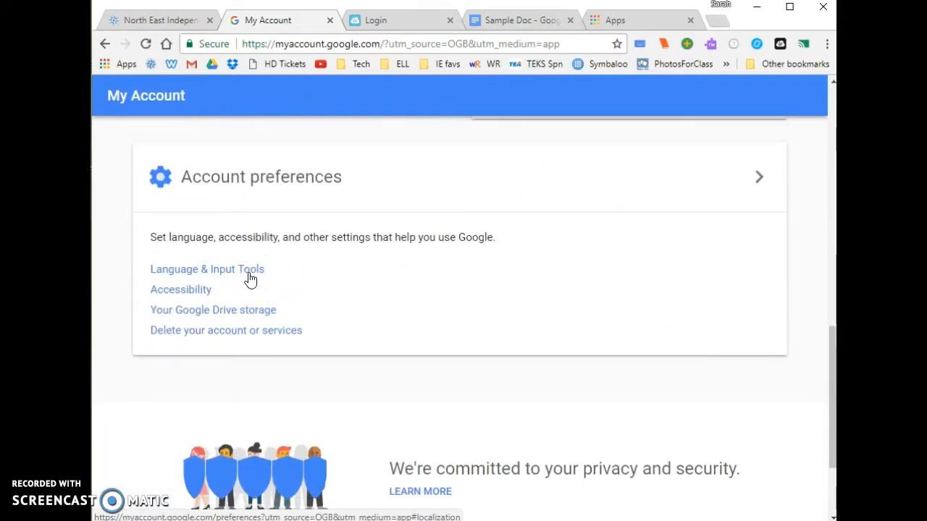
Open Language & Input Tools, then the Input Tools settings page
left_click(206, 270)
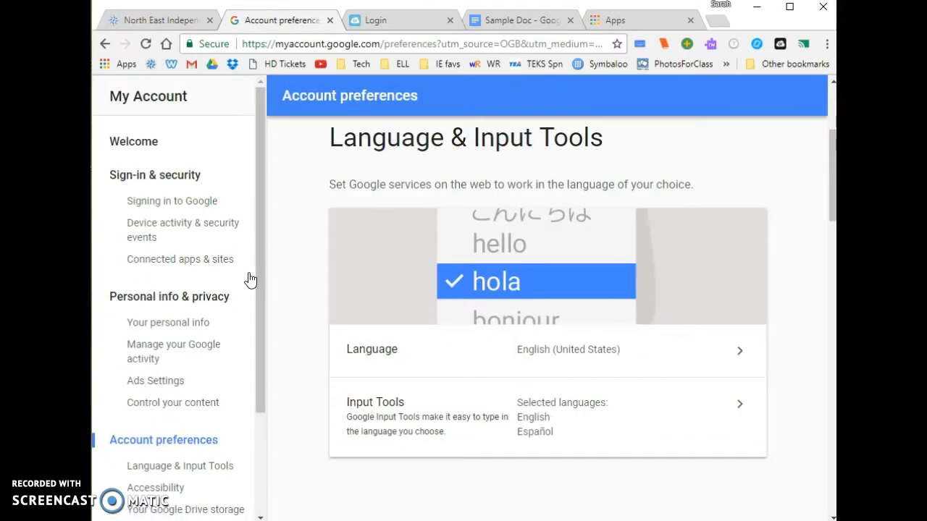
mouse_move(375, 362)
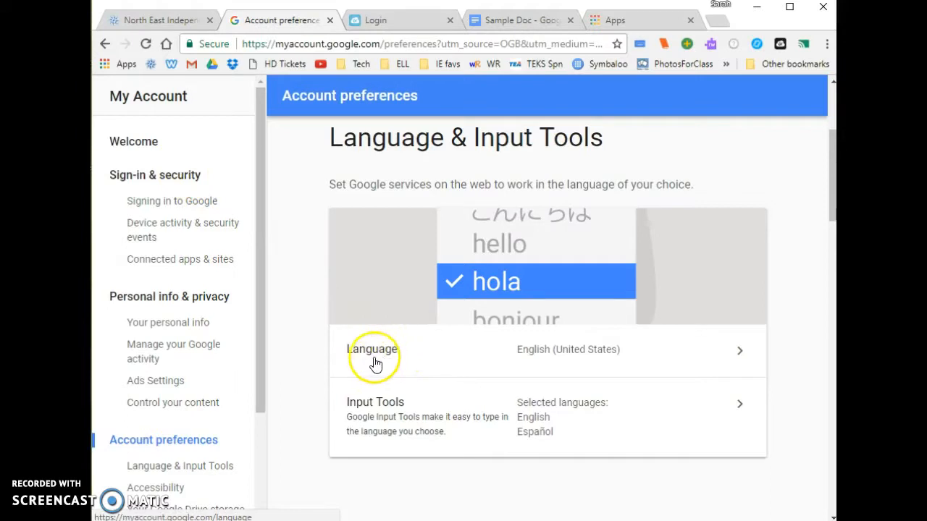
mouse_move(392, 379)
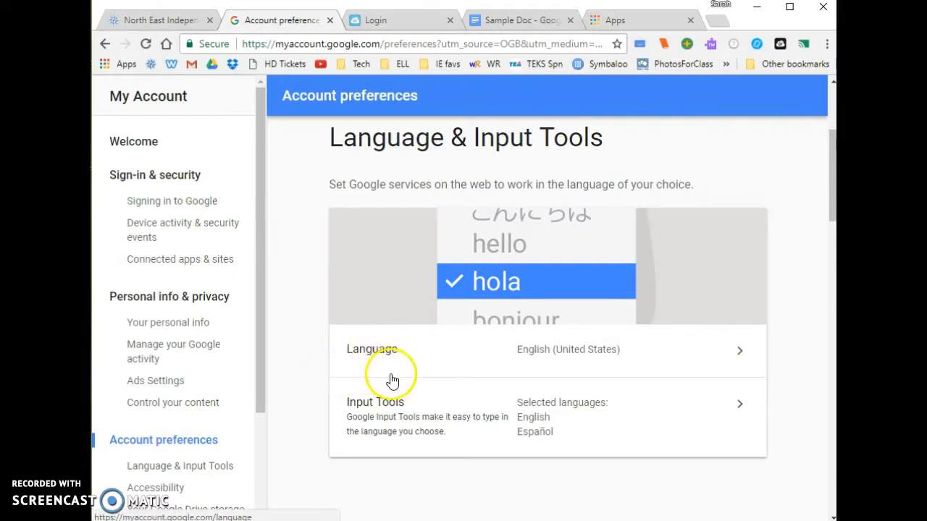
mouse_move(170, 116)
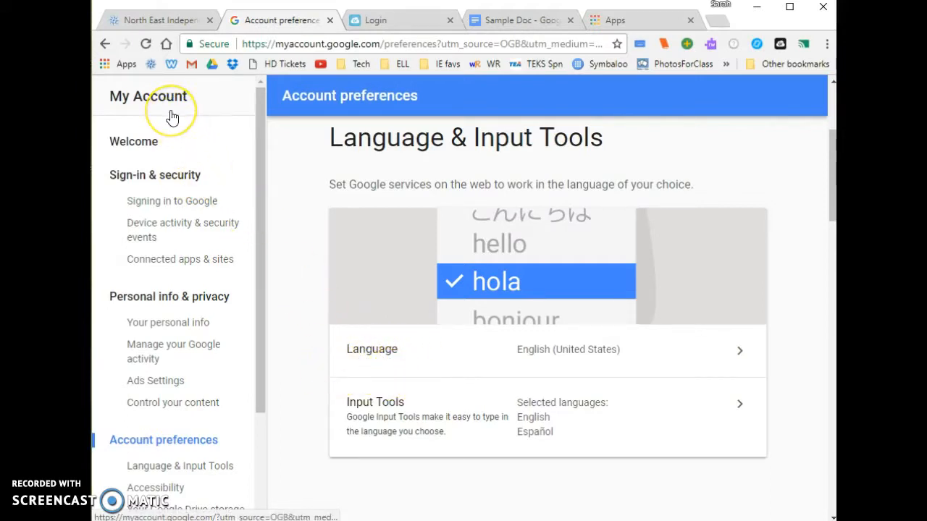
mouse_move(173, 116)
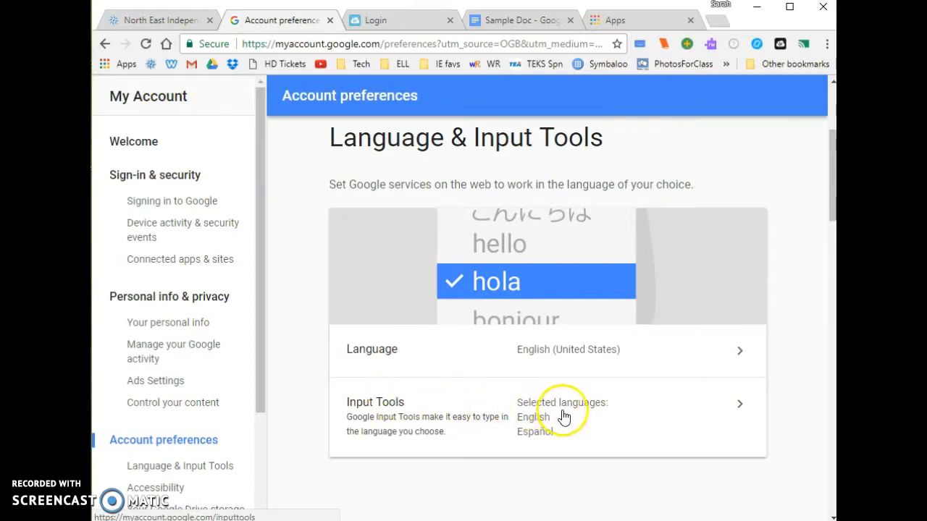
mouse_move(446, 431)
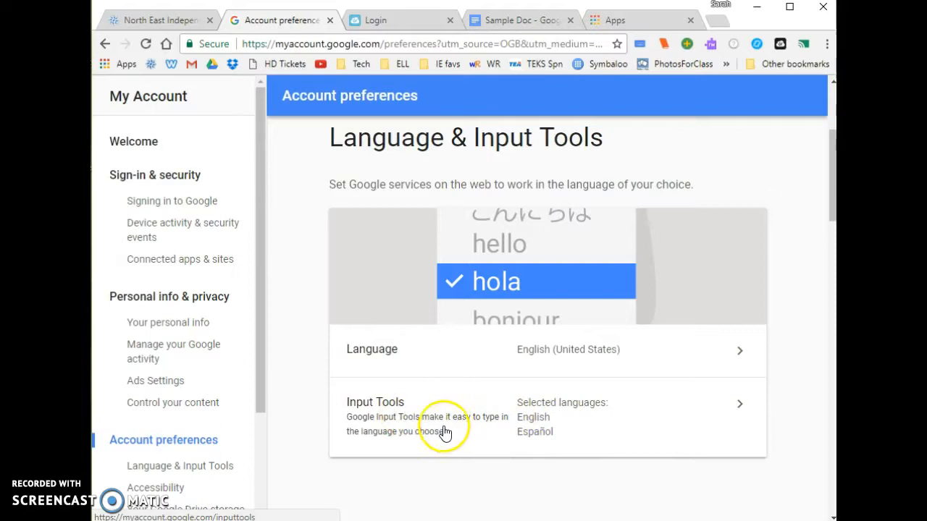
mouse_move(404, 428)
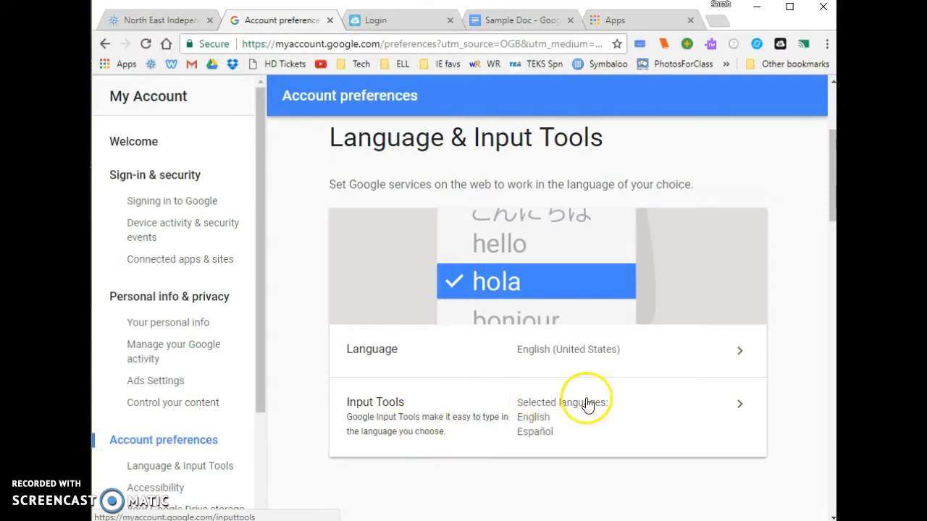
mouse_move(756, 394)
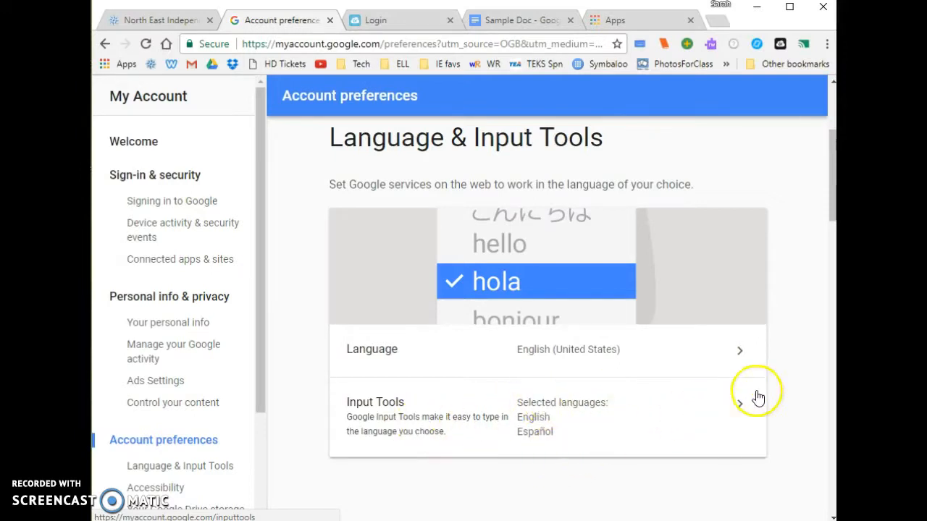
left_click(728, 396)
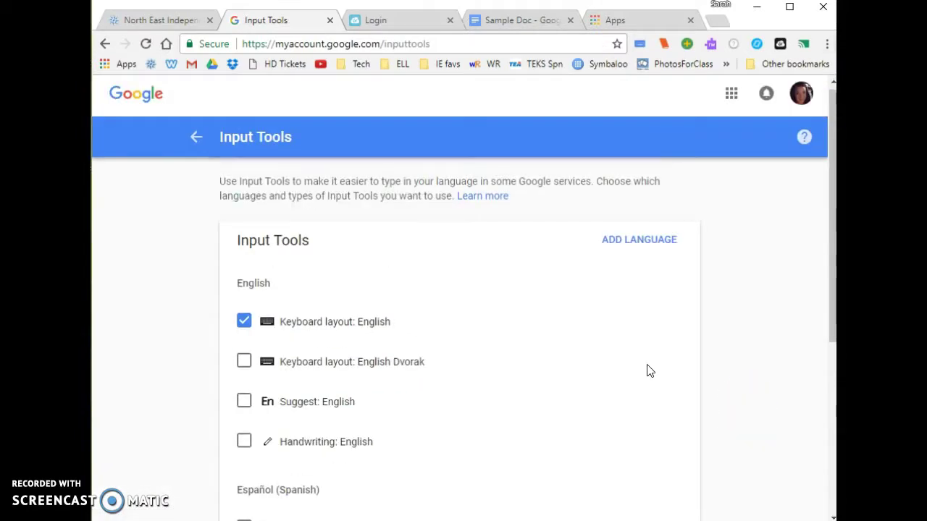
mouse_move(648, 375)
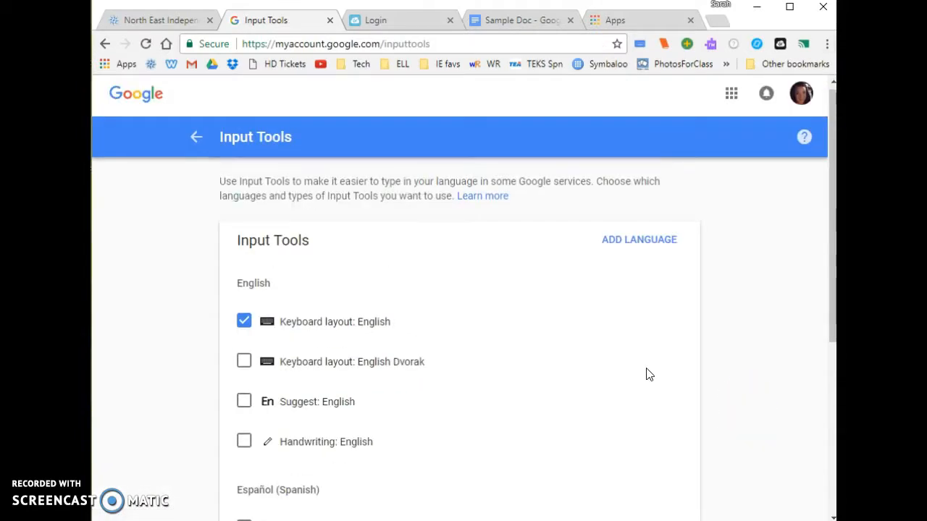
scroll("down", 3)
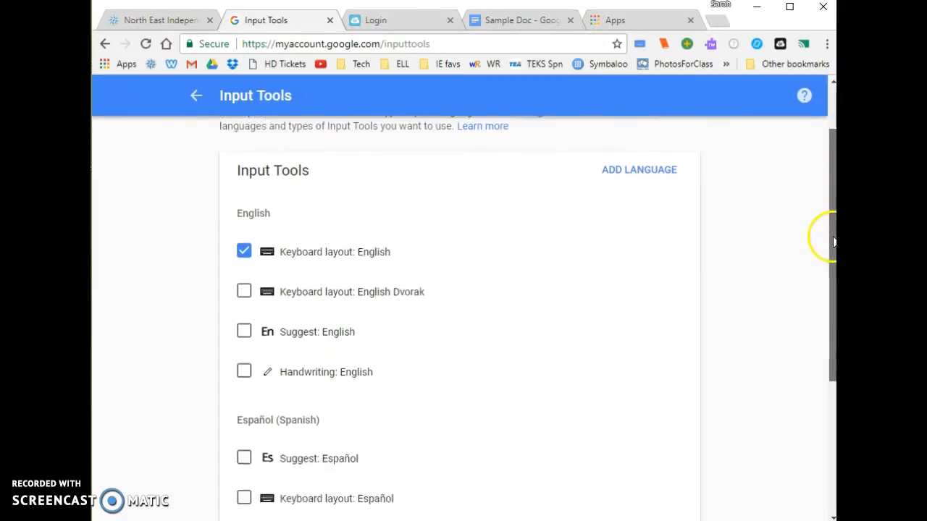
scroll("down", 3)
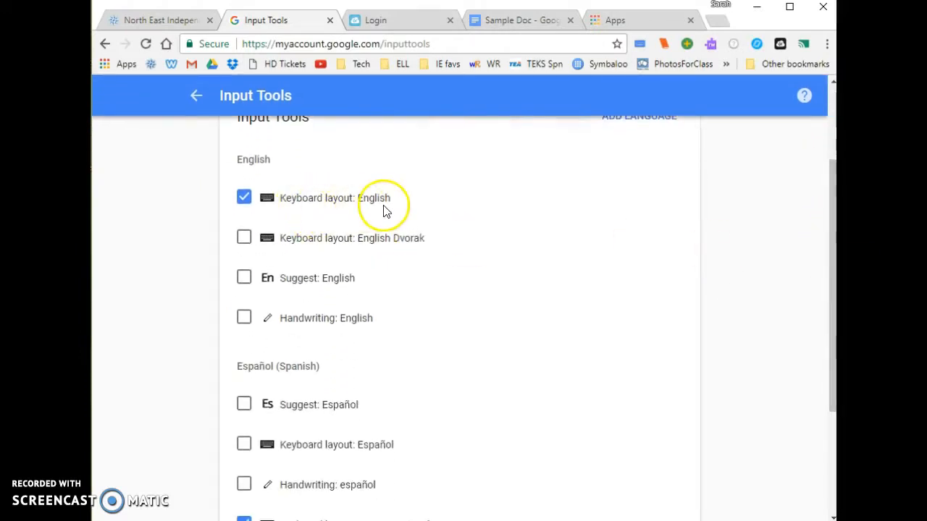
scroll("down", 3)
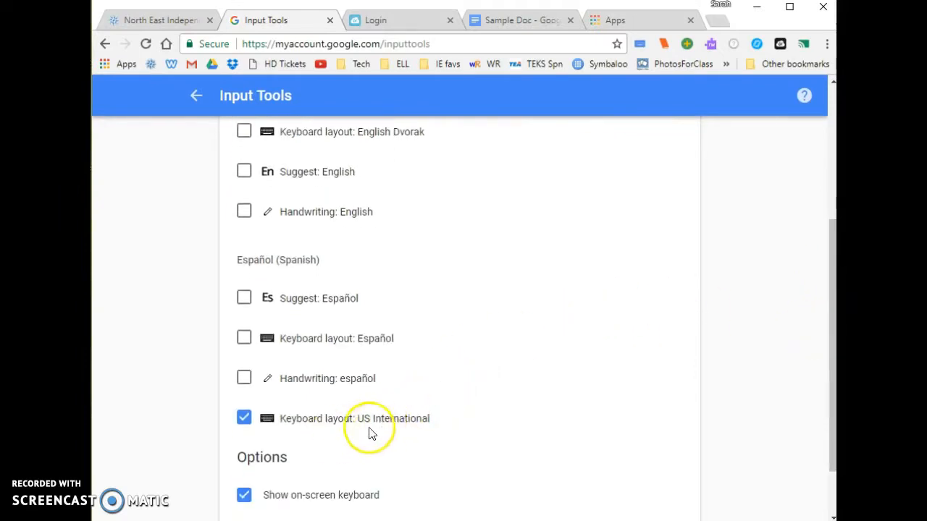
mouse_move(426, 435)
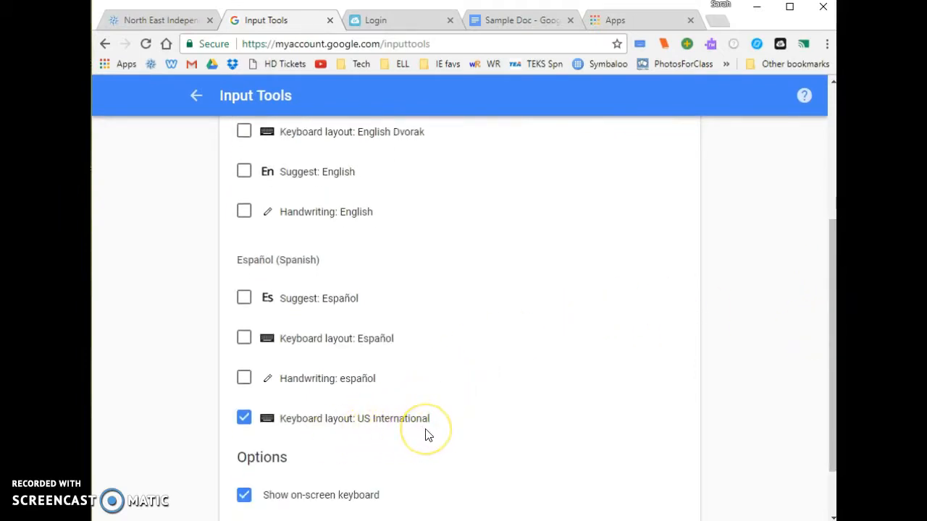
mouse_move(246, 507)
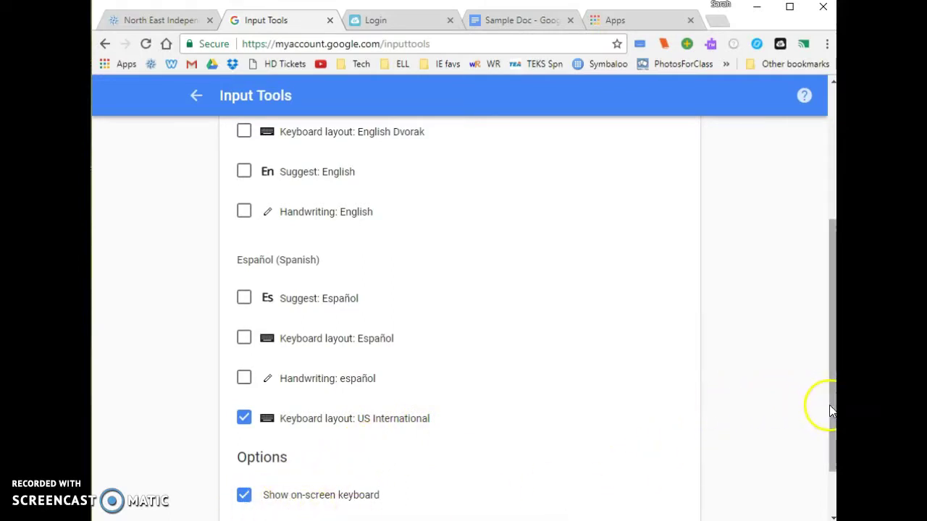
scroll("up", 3)
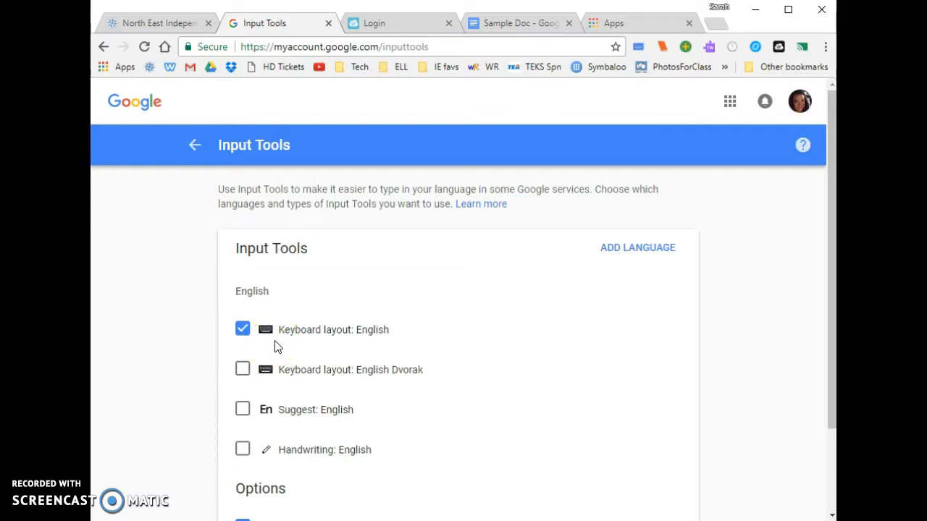
mouse_move(643, 282)
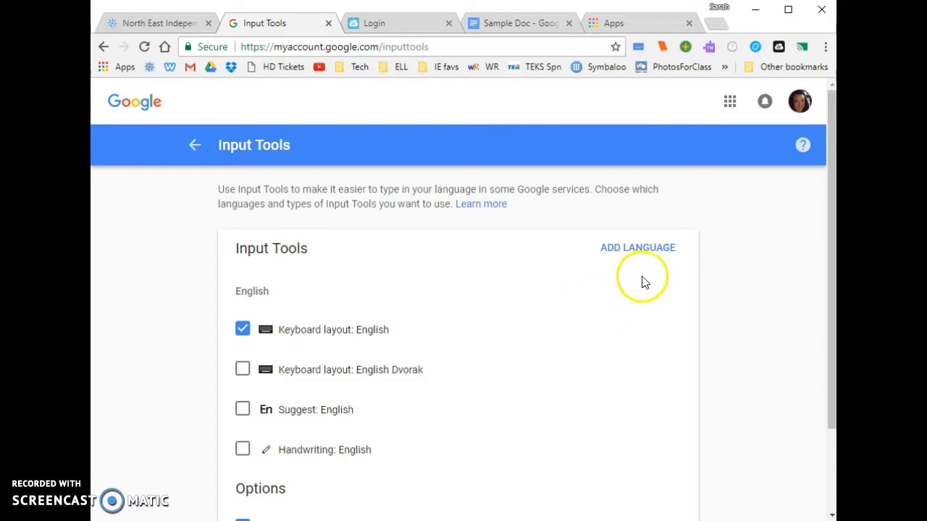
mouse_move(654, 252)
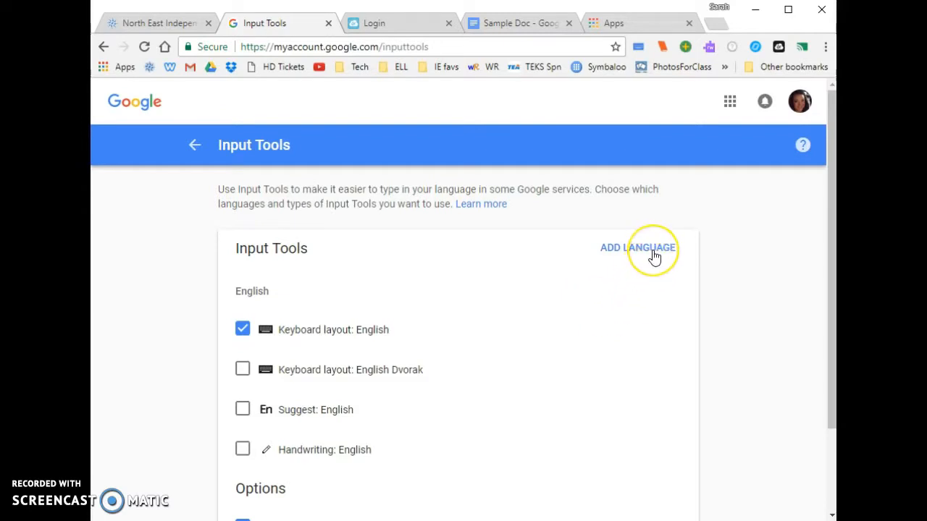
Add Español as an input tools language by searching 'espa' and selecting it
left_click(639, 248)
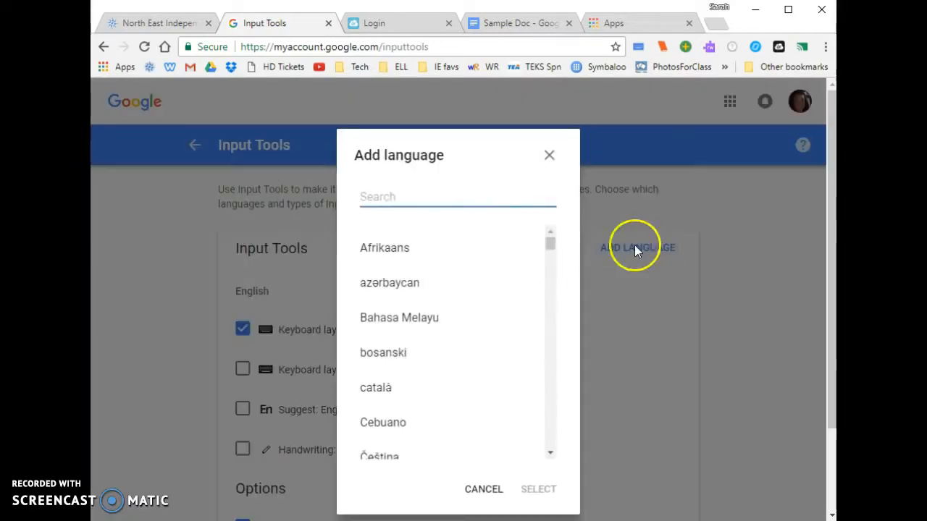
scroll("down", 3)
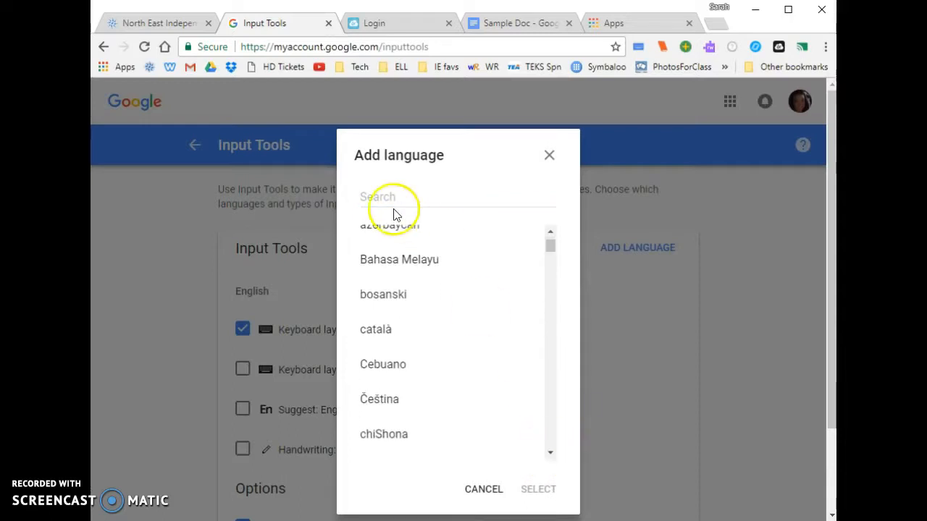
type("espa")
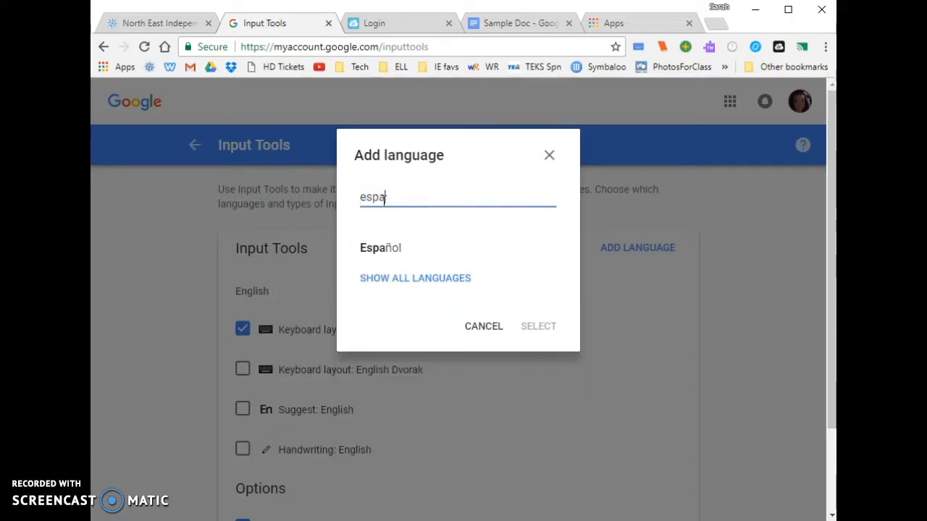
left_click(380, 248)
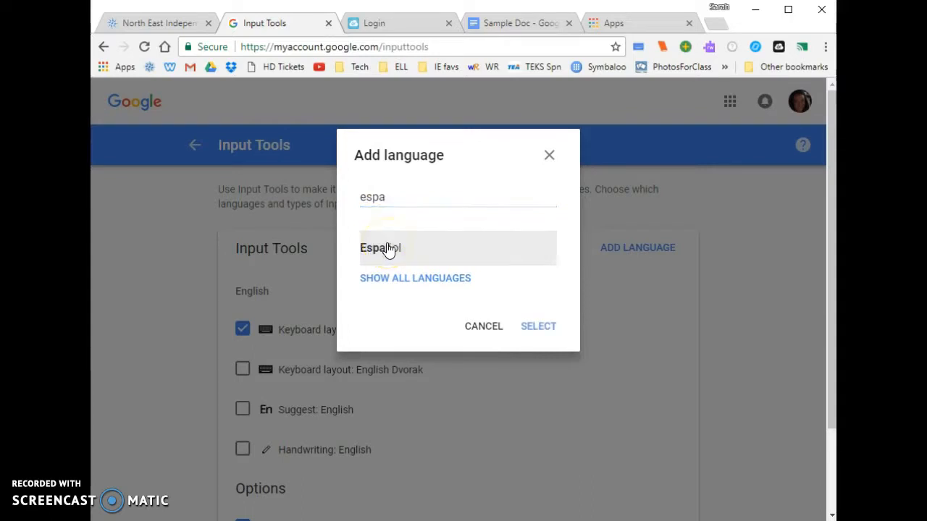
left_click(538, 326)
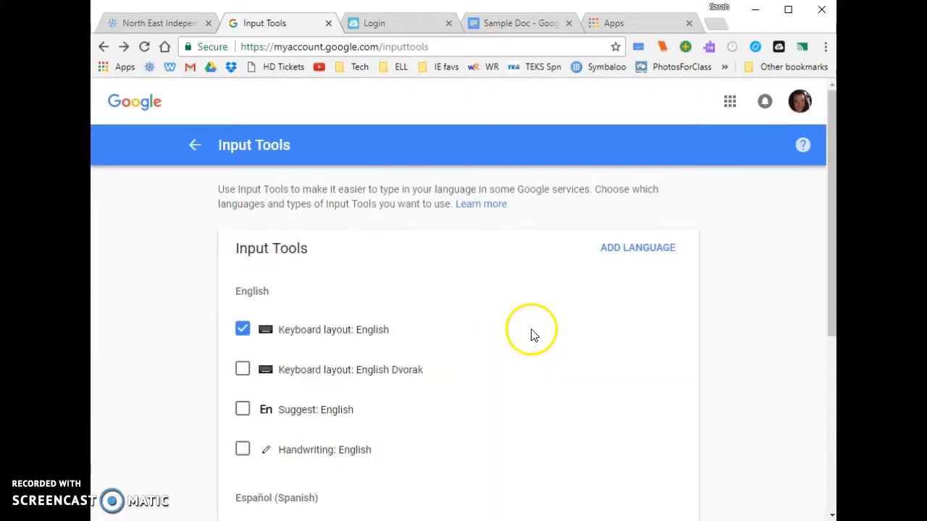
Tick the US International keyboard layout under Español and return to Account preferences
scroll("down", 3)
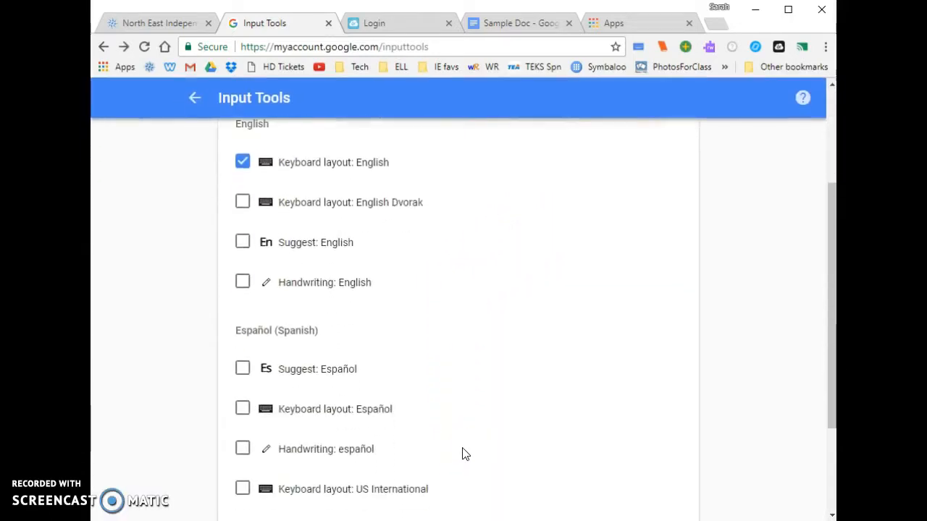
scroll("down", 3)
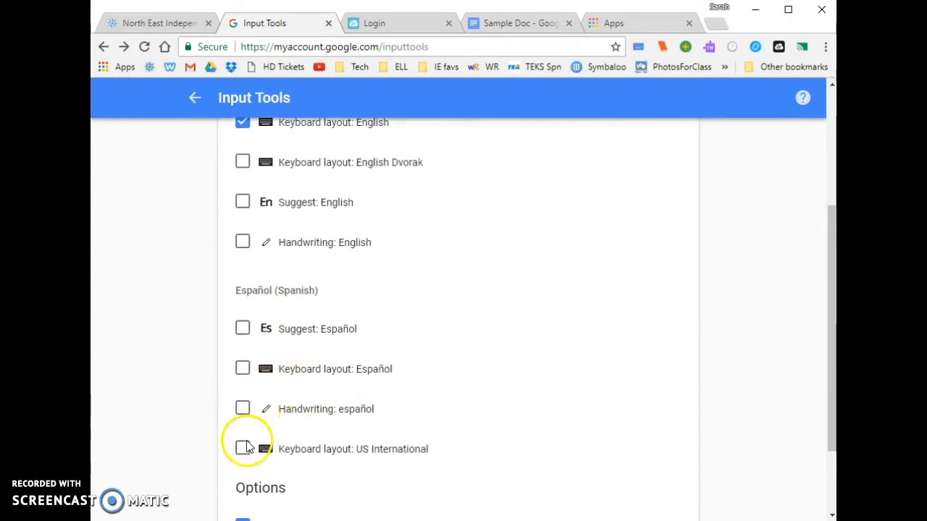
left_click(242, 449)
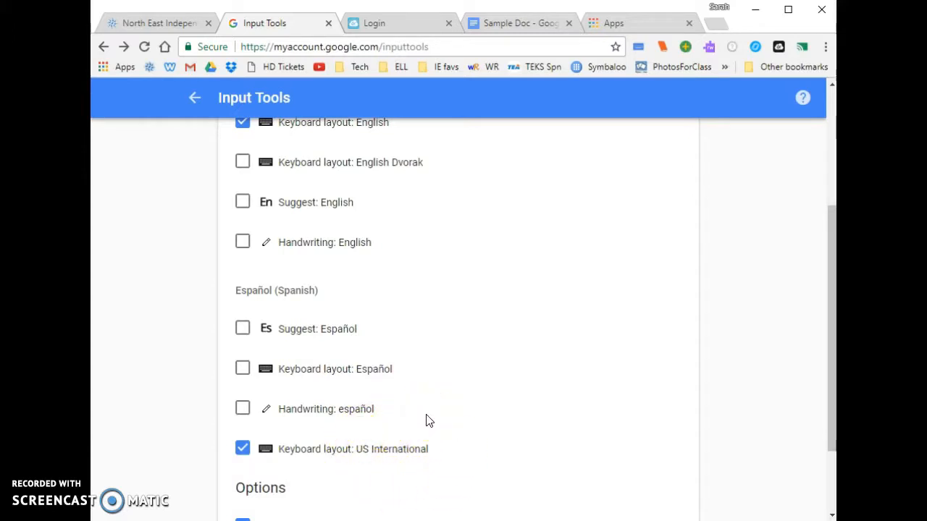
scroll("down", 3)
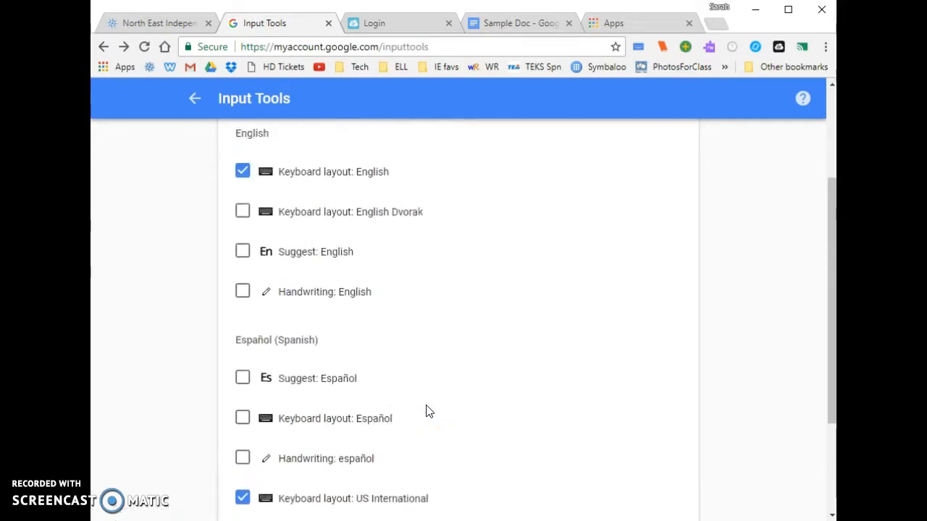
scroll("up", 3)
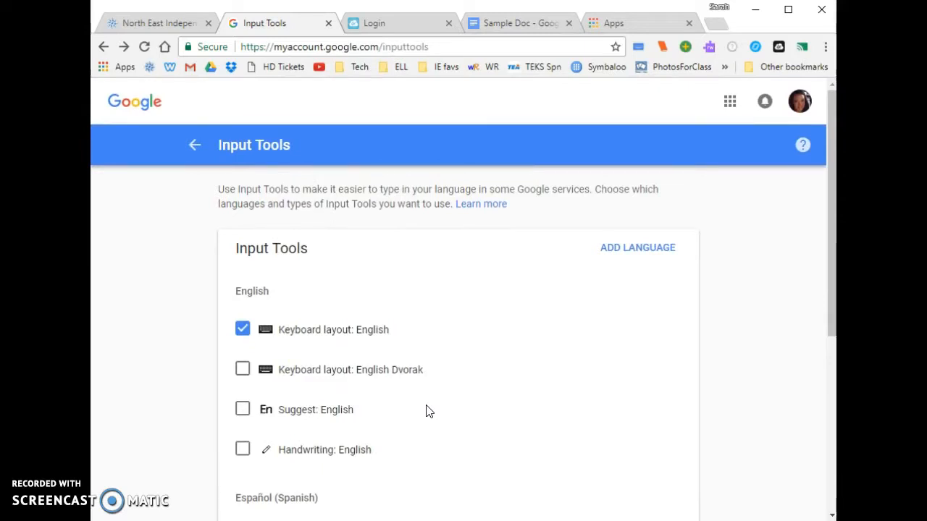
left_click(195, 145)
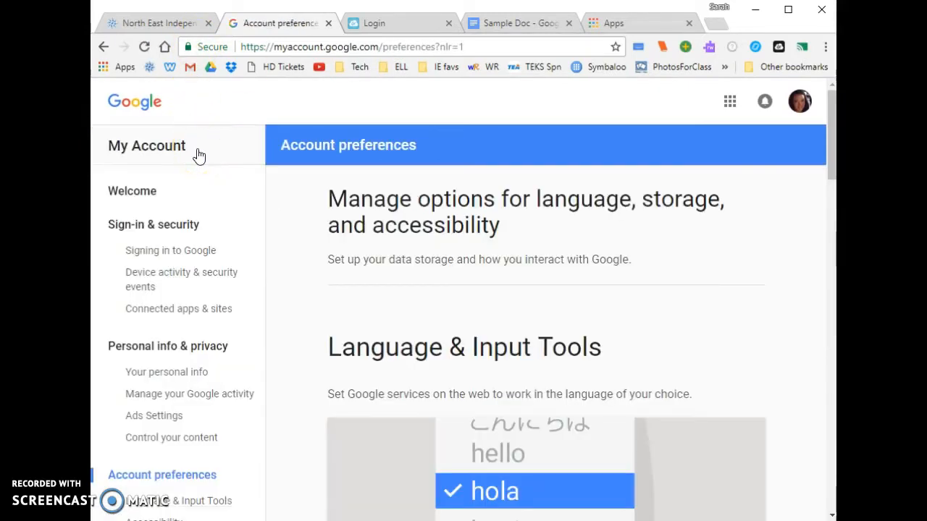
Turn on the US International keyboard in Sample Doc, then go to the Chrome apps tab
left_click(517, 23)
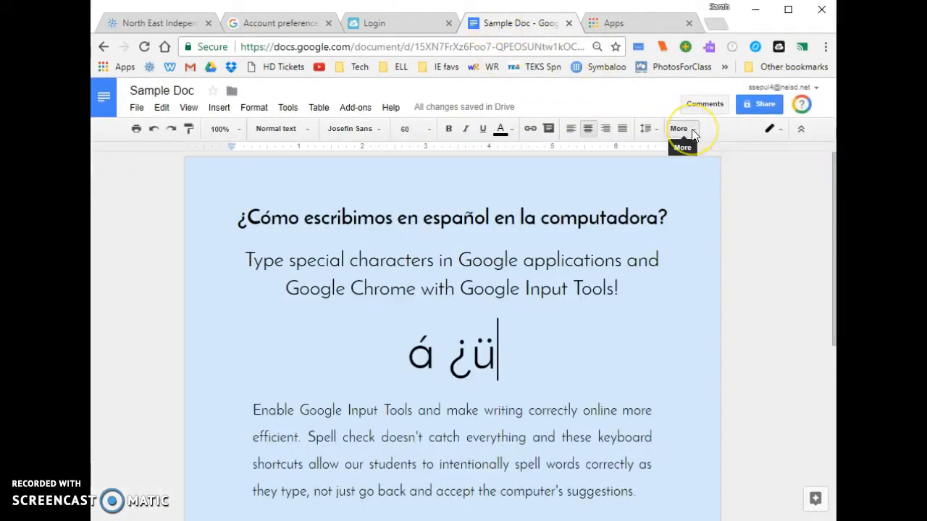
left_click(678, 129)
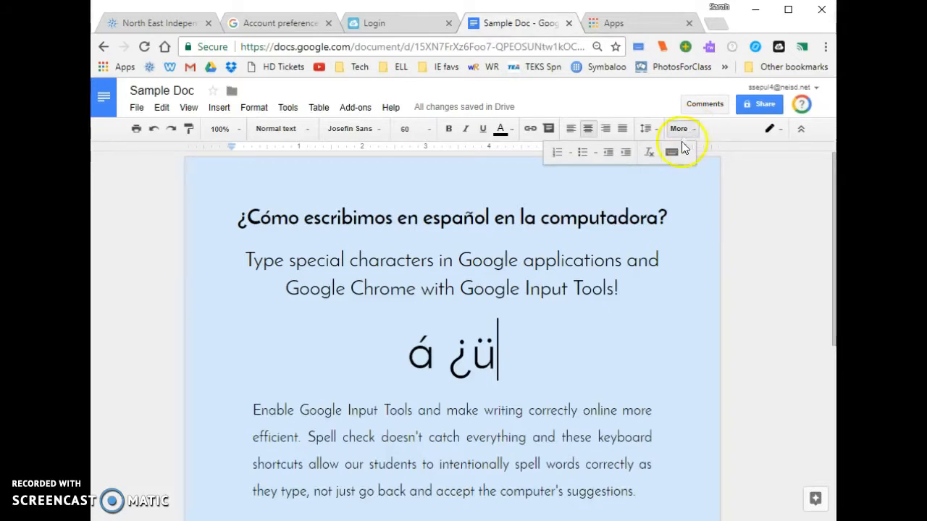
mouse_move(671, 152)
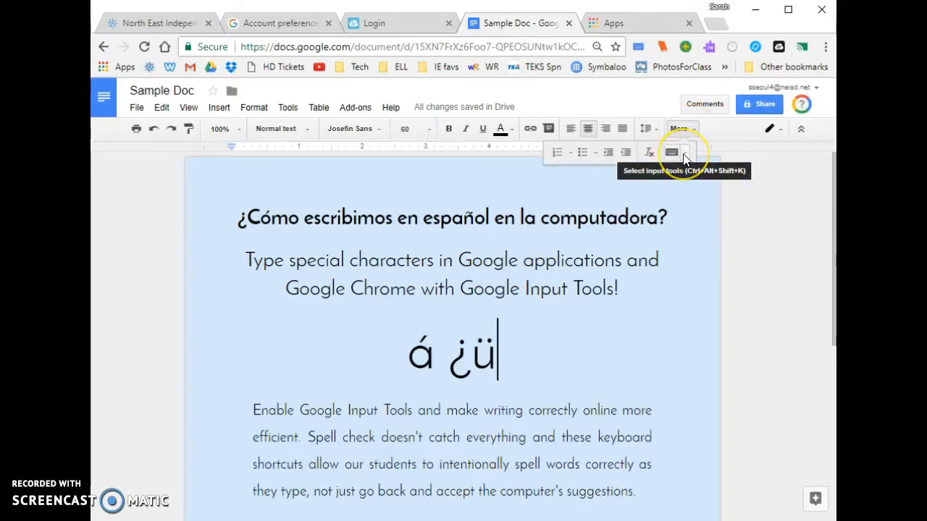
left_click(671, 152)
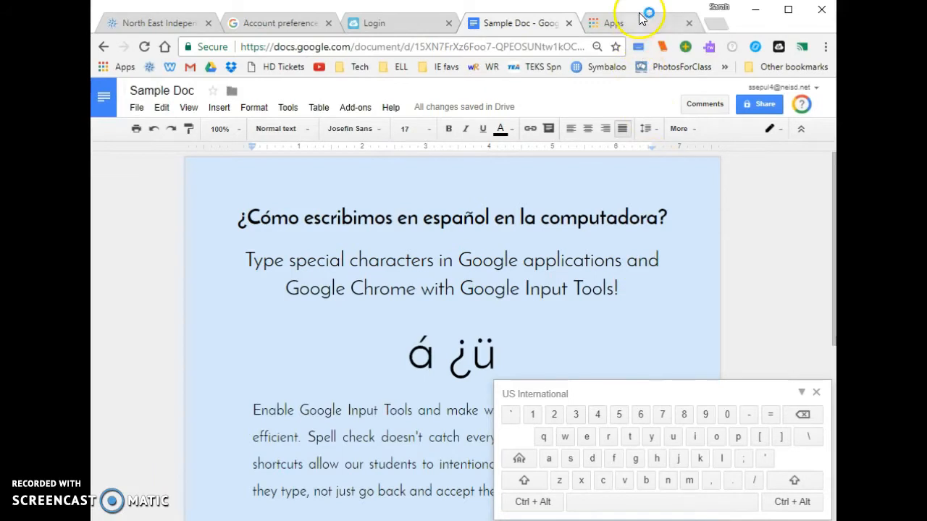
mouse_move(639, 24)
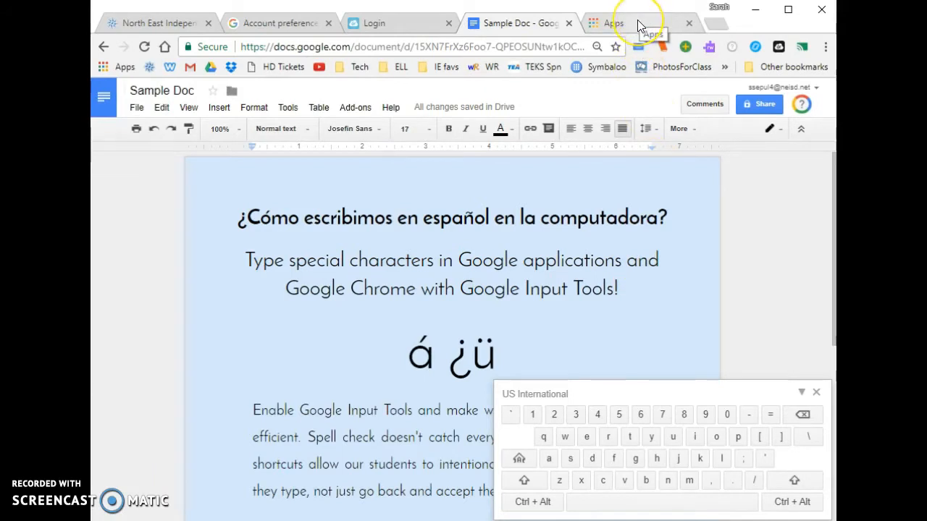
left_click(614, 23)
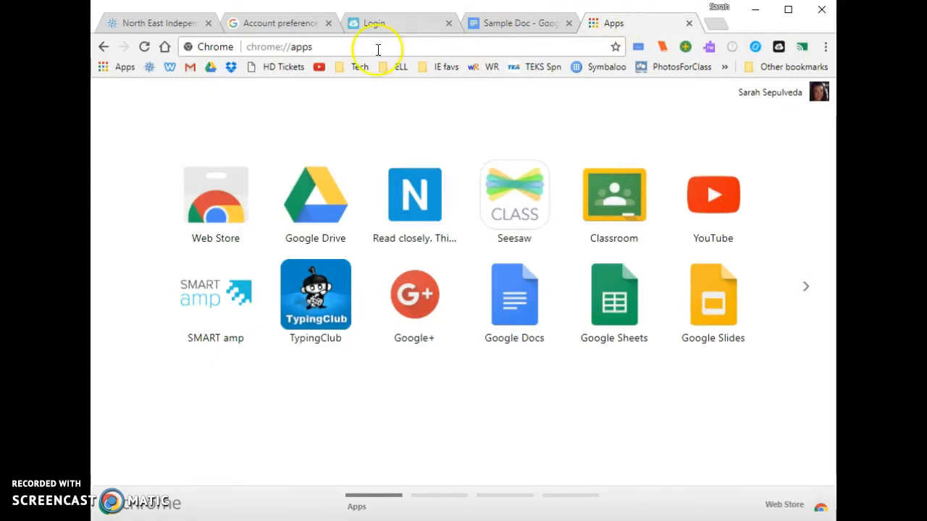
mouse_move(271, 257)
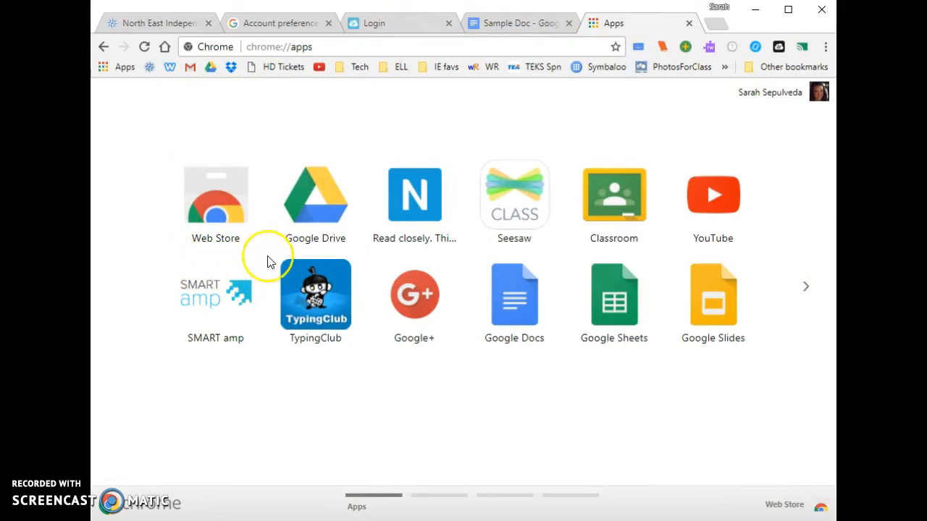
mouse_move(449, 171)
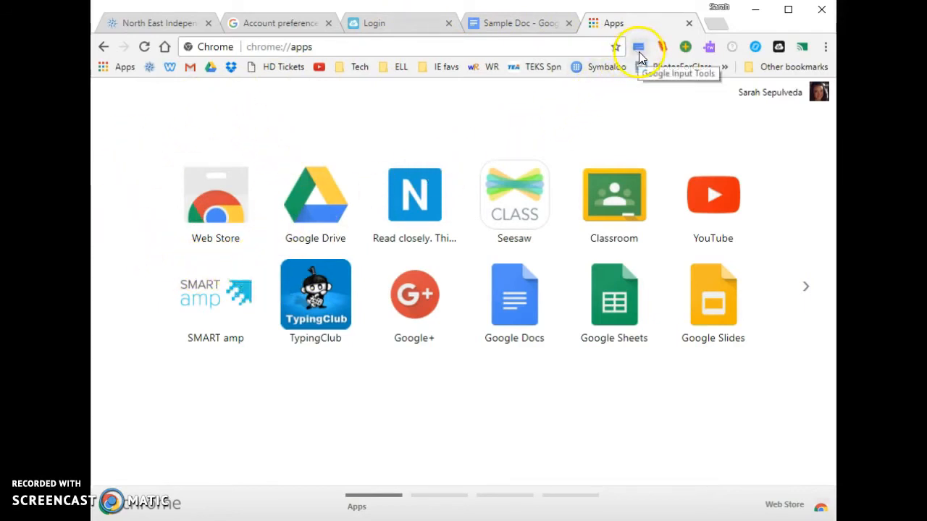
mouse_move(645, 55)
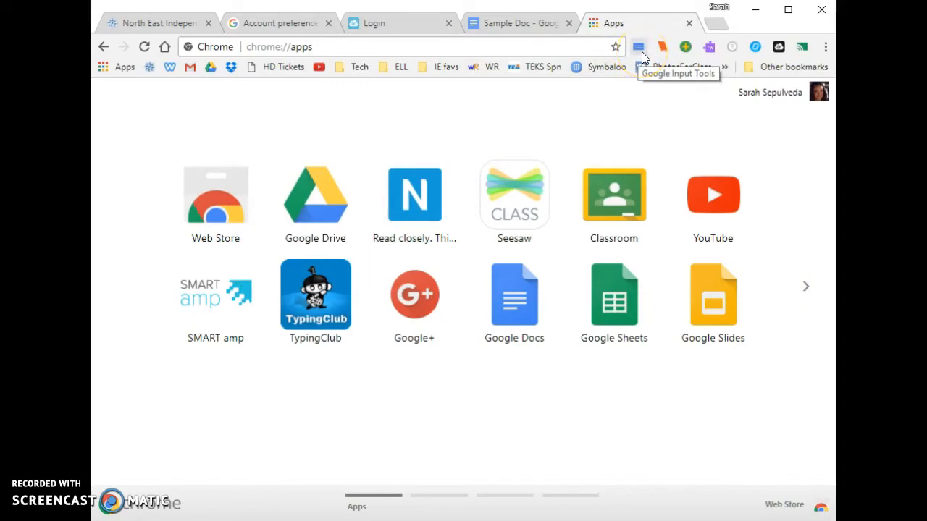